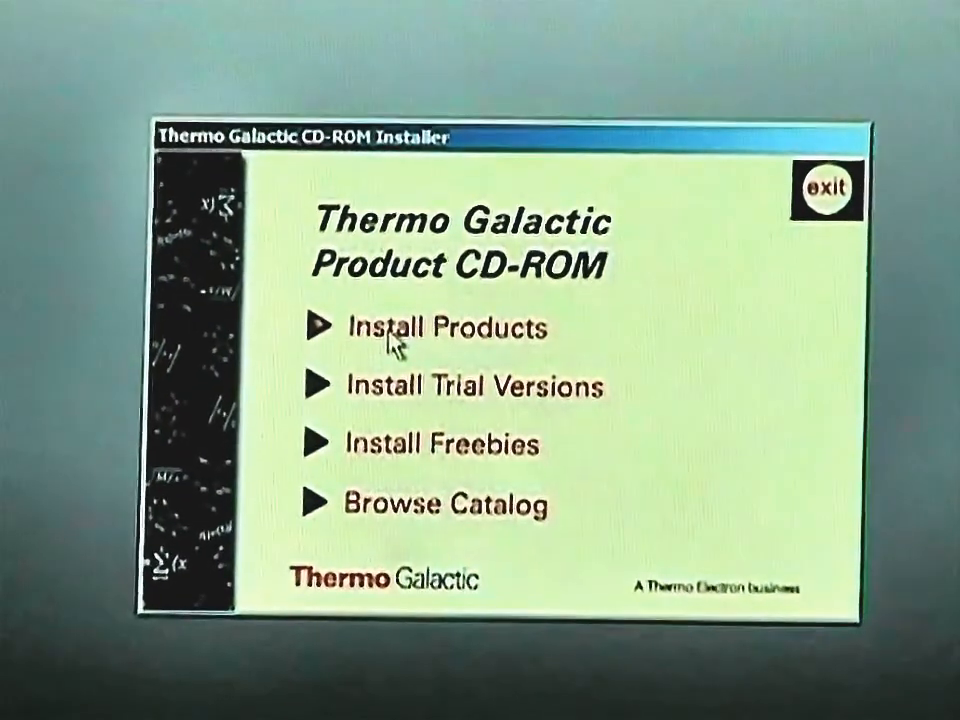
- Start installing products and accept the license agreement
left_click(437, 328)
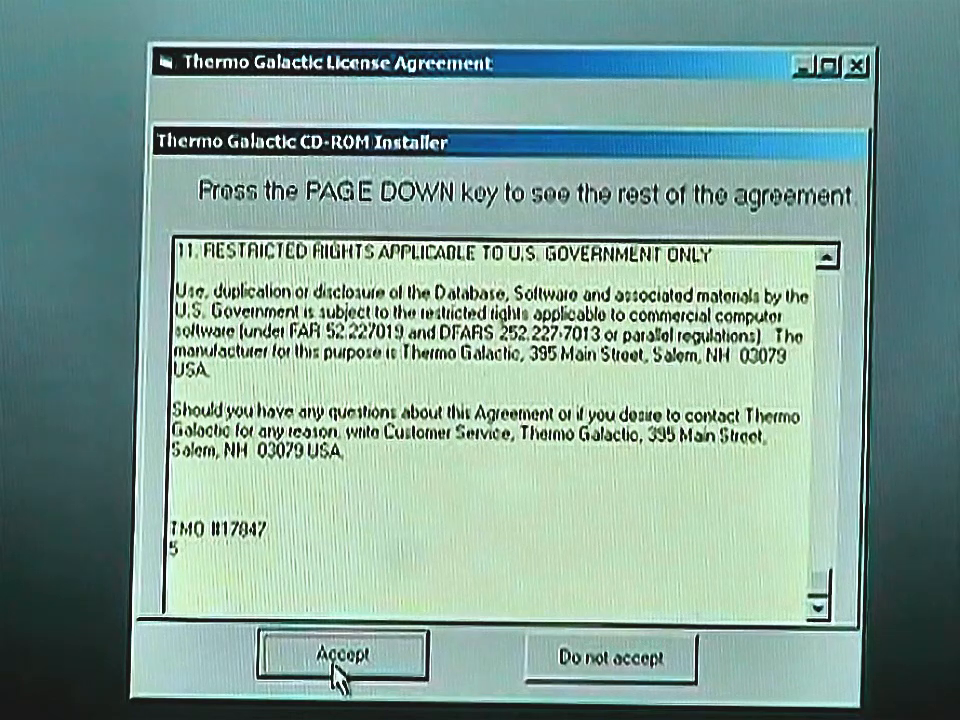
left_click(342, 655)
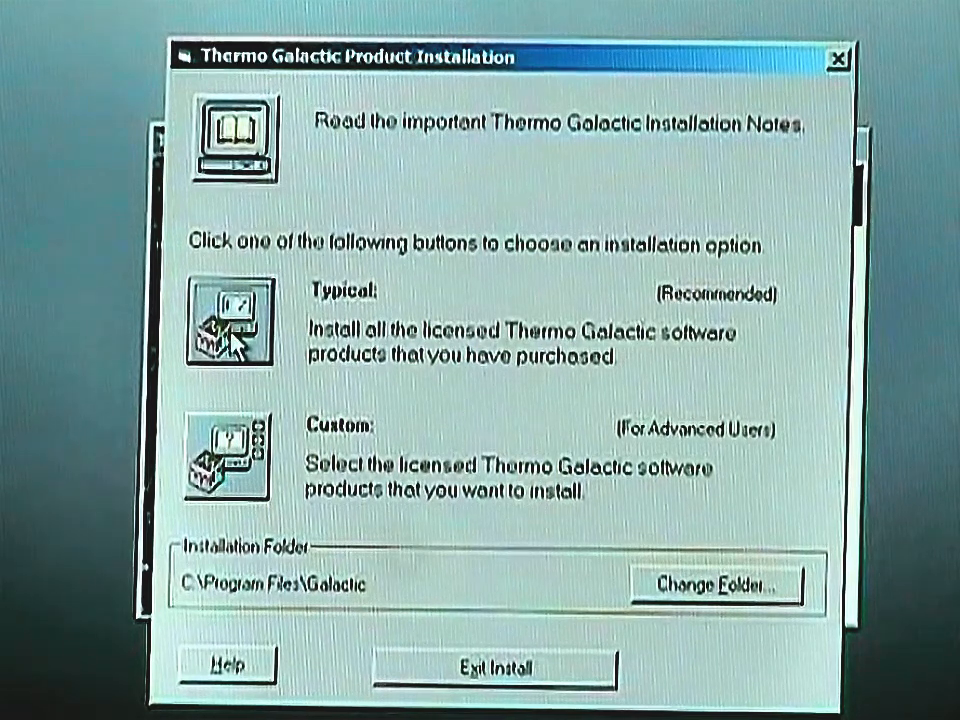
- Run the Typical installation and confirm that 11 products finished installing
left_click(228, 322)
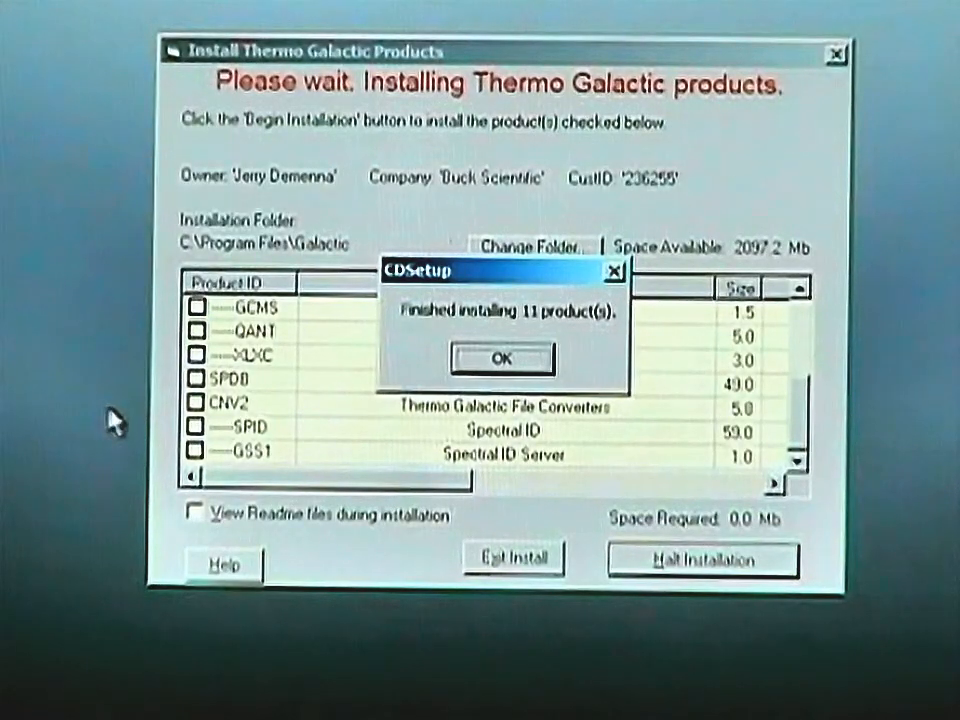
mouse_move(445, 425)
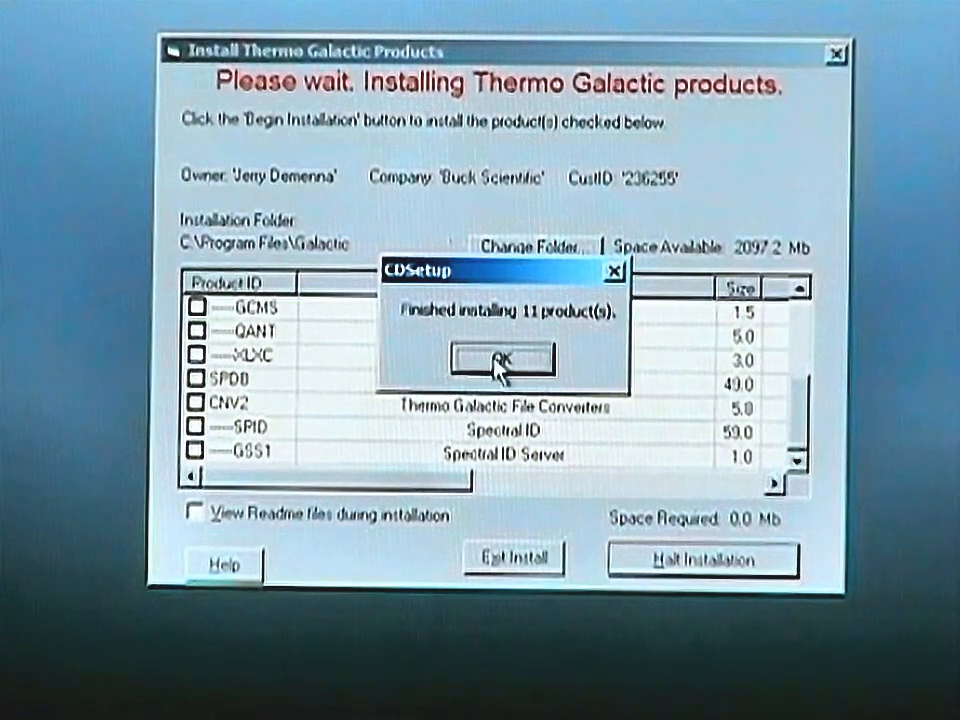
left_click(500, 361)
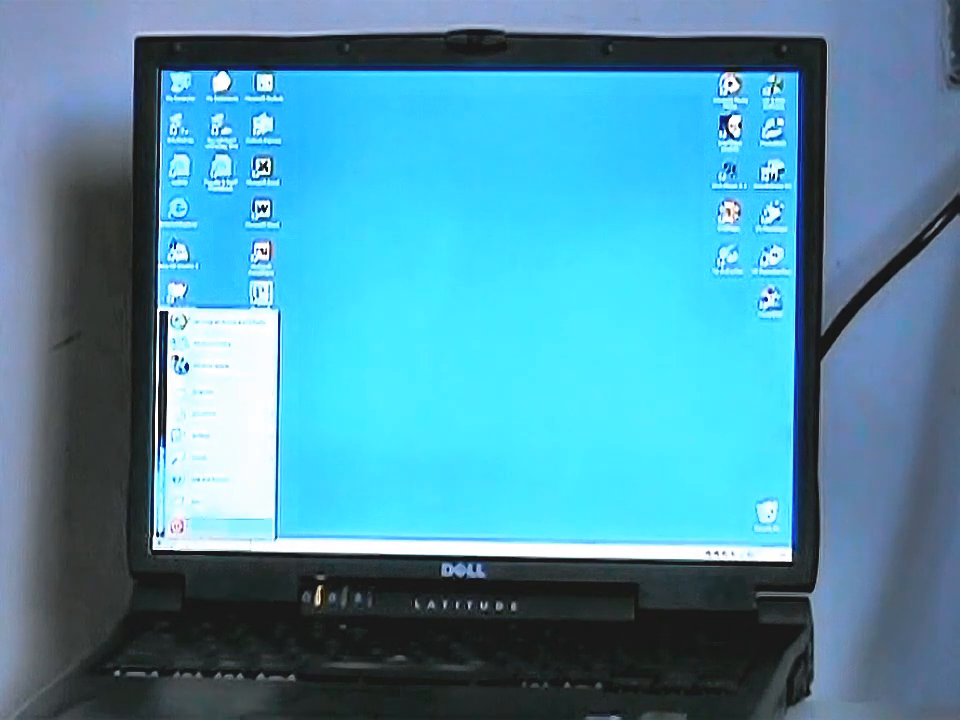
mouse_move(215, 391)
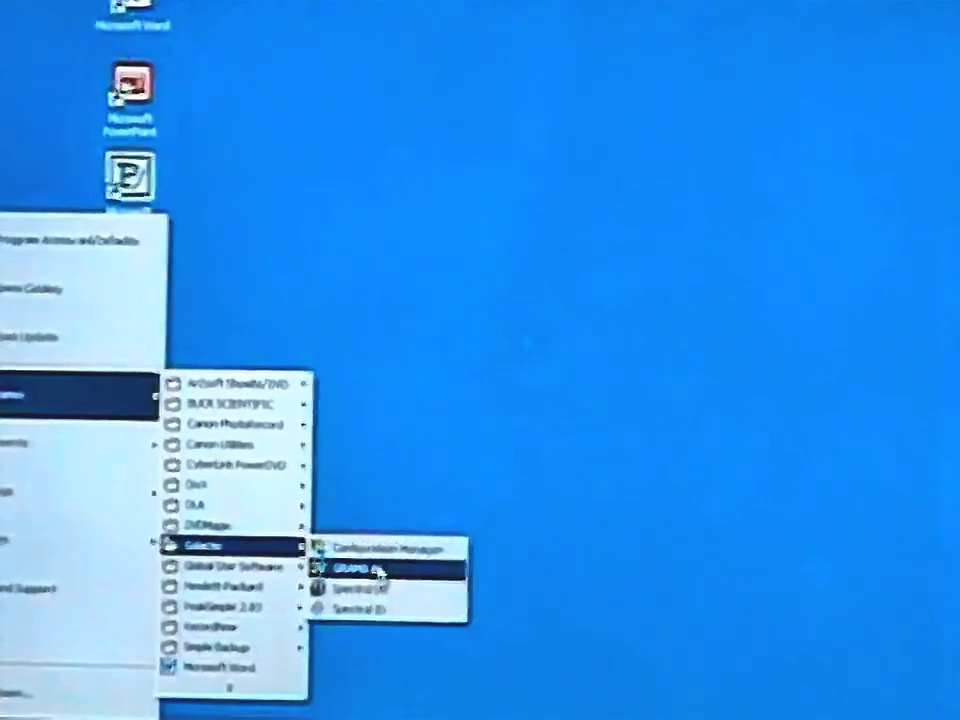
- Launch GRAMS/AI from the Galactic program group in the Start menu
left_click(385, 569)
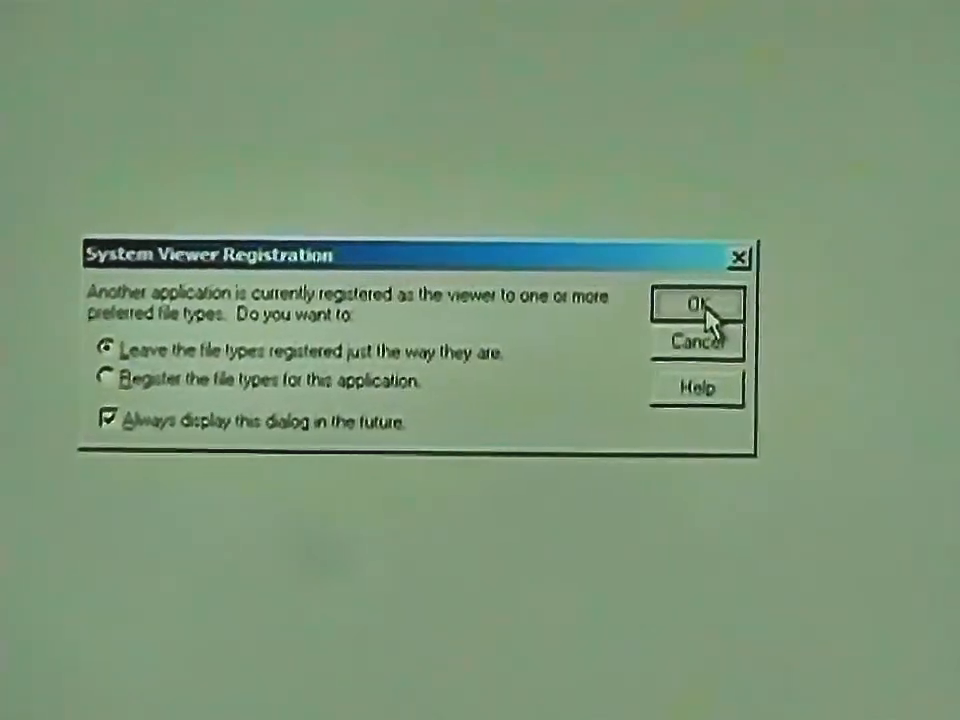
- Keep file registrations, add IR, NMR, UV/Vis, chromatography and GCMS to the menu, and dismiss the tip
left_click(696, 305)
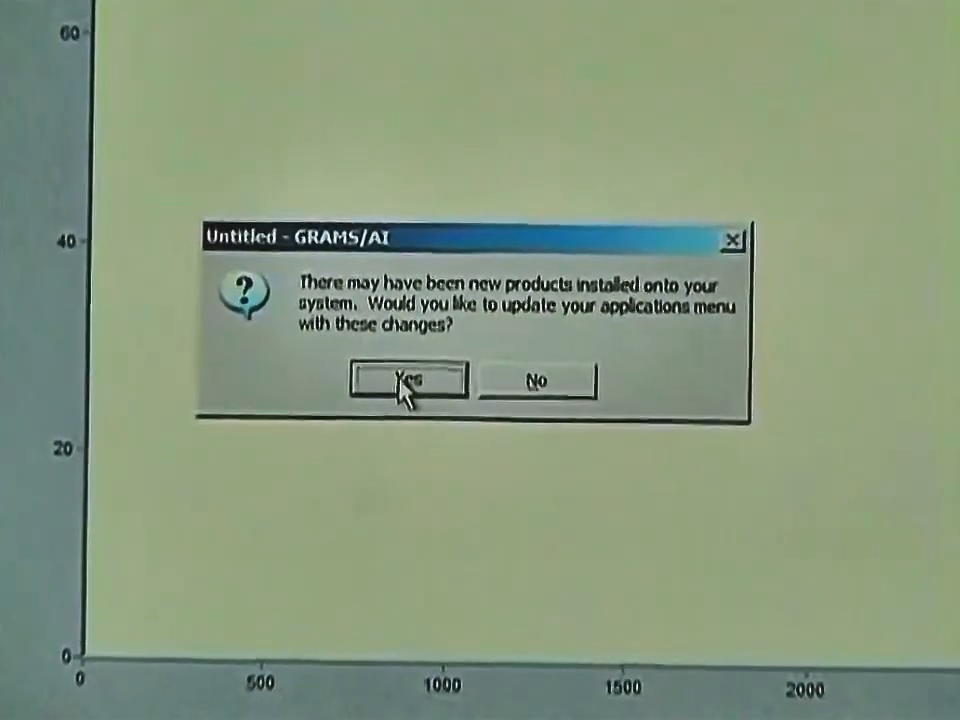
left_click(404, 381)
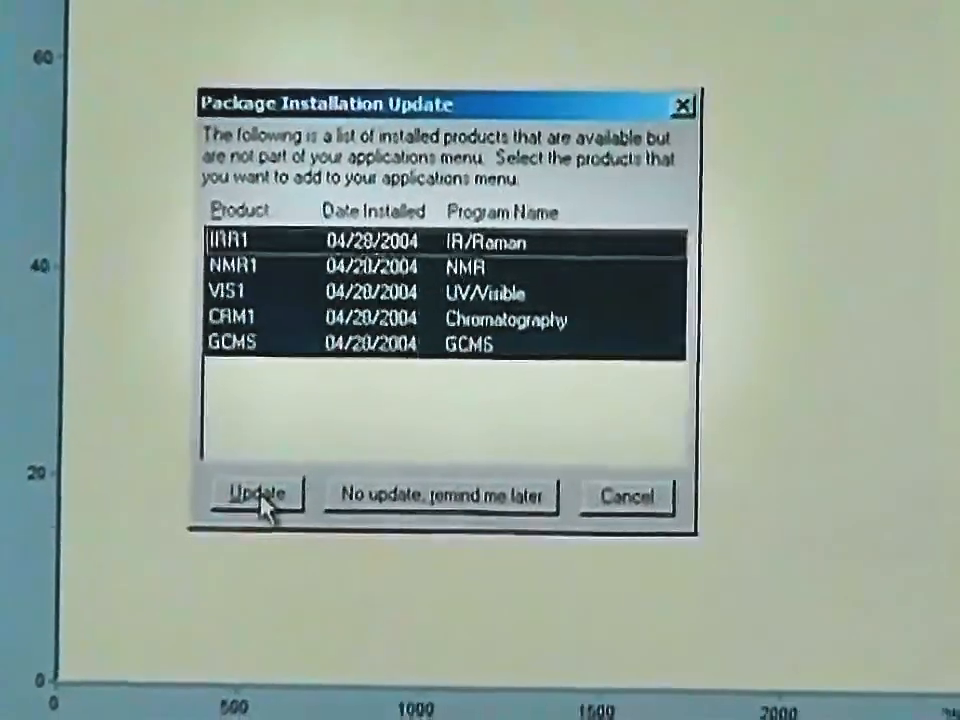
left_click(256, 494)
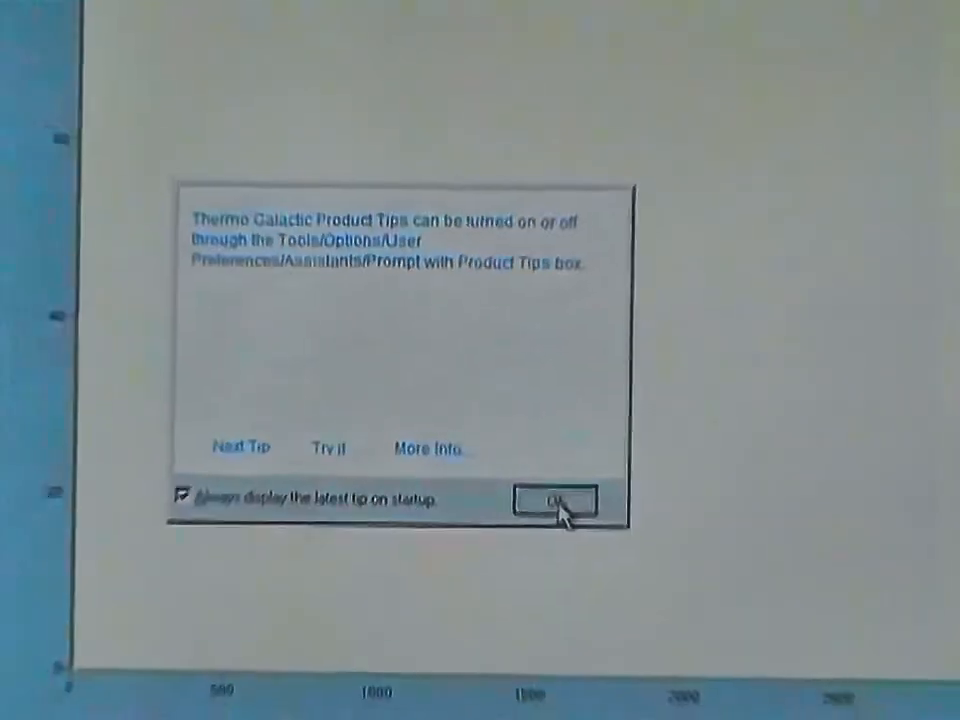
left_click(555, 505)
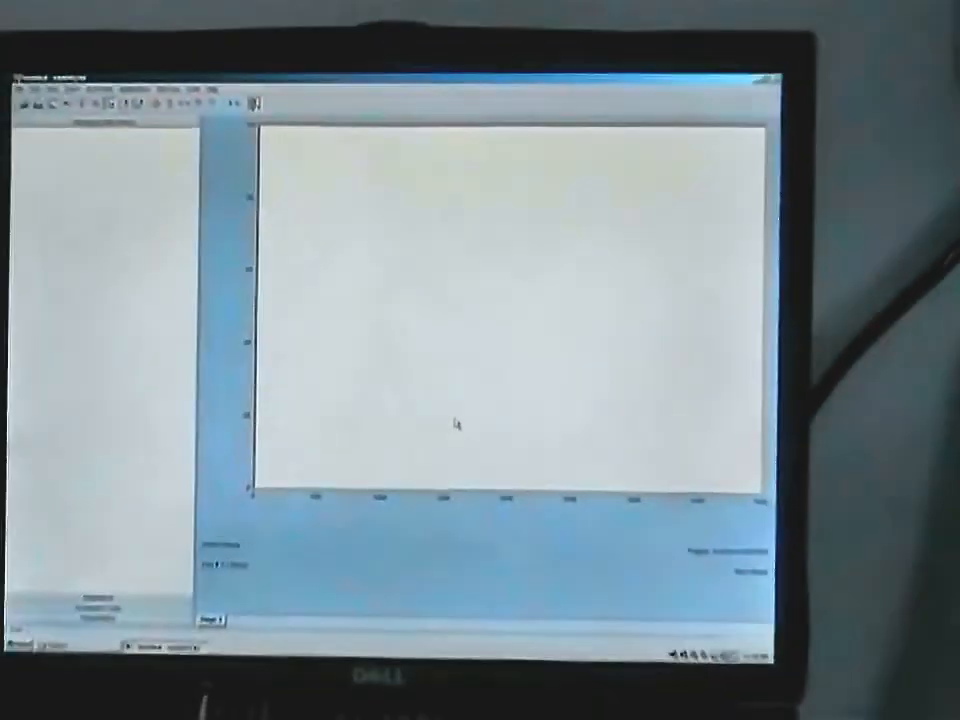
left_click(35, 87)
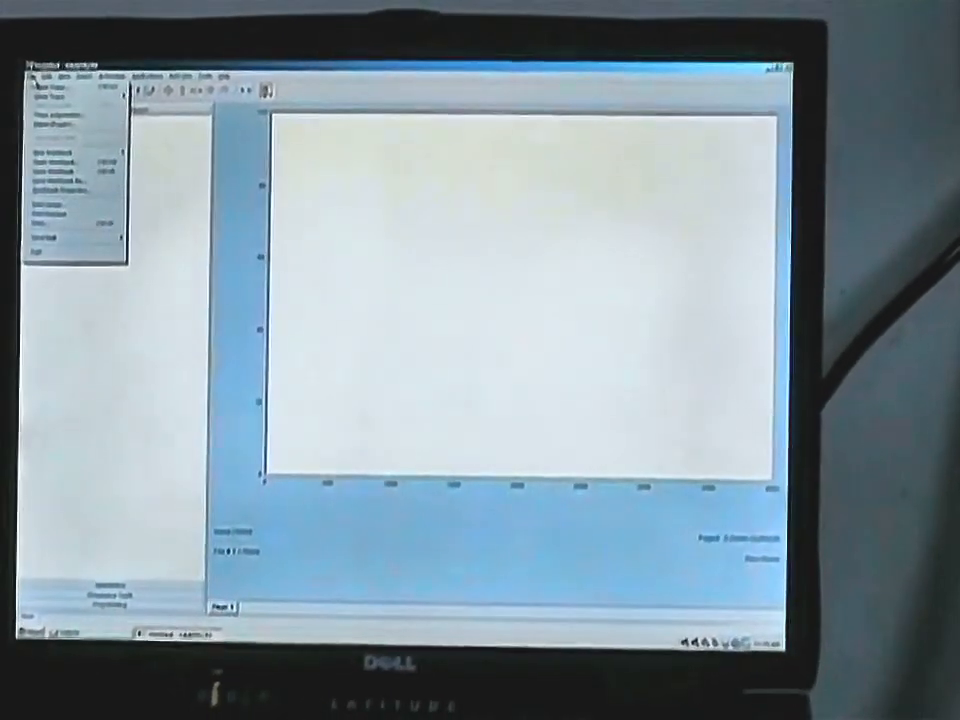
left_click(288, 370)
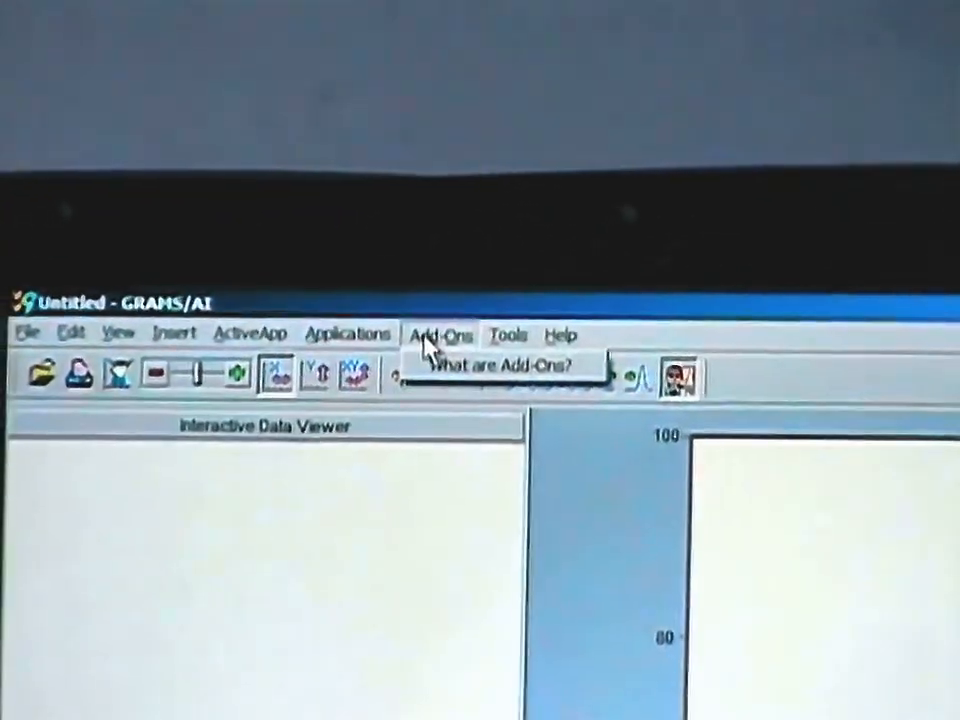
left_click(563, 346)
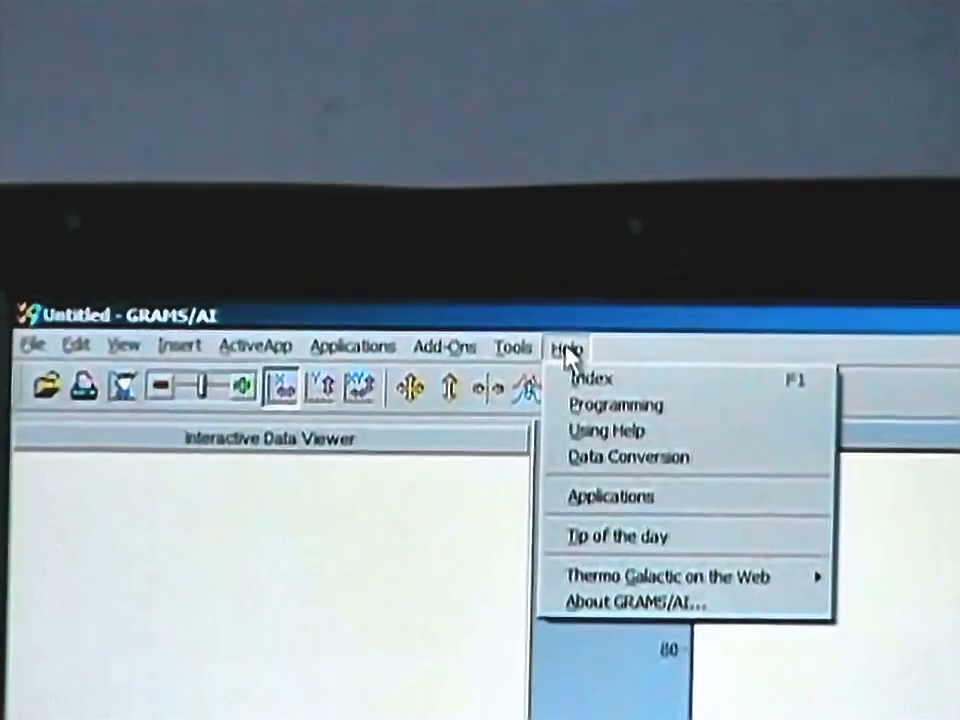
left_click(498, 357)
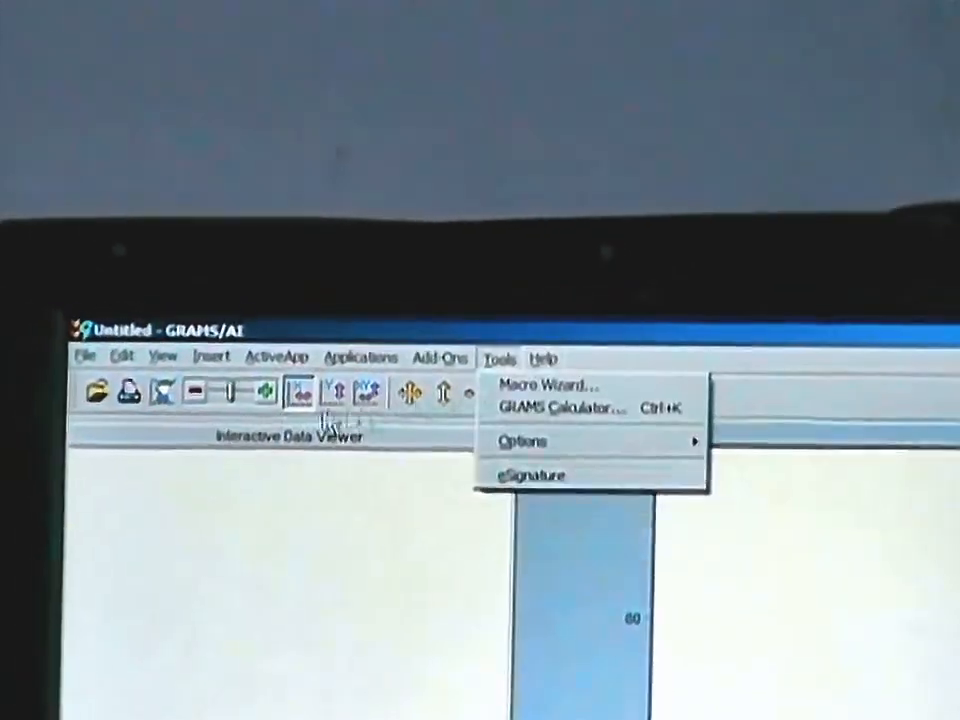